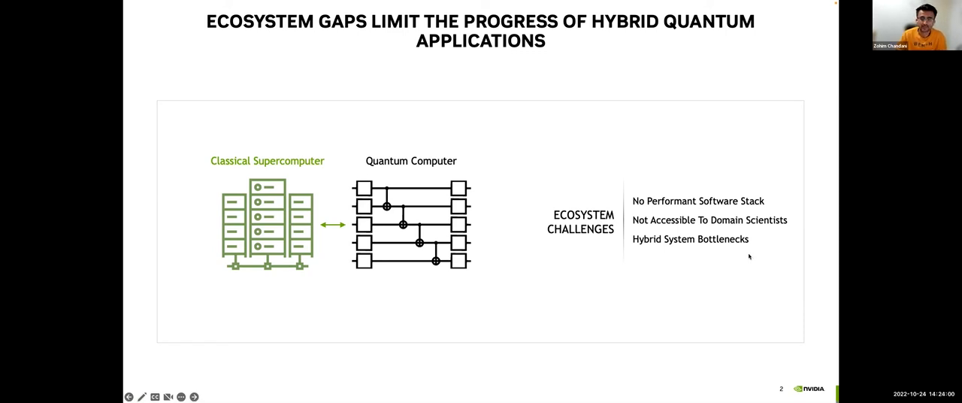
Advance to slide 3, 'Introducing NVIDIA QODA', with the platform's features
{"action": "left_click", "coordinate": [194, 397]}
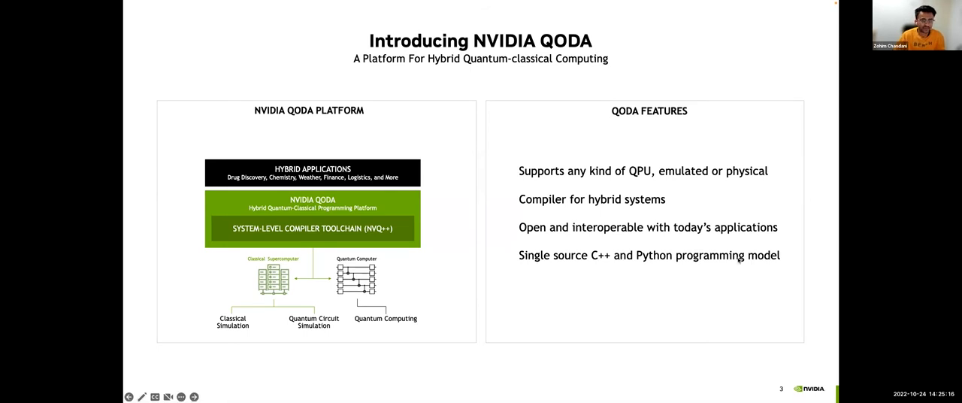
Advance through slide 4 on GPU interoperability to slide 5, 'QODA Platform Ecosystem' partner logos
{"action": "left_click", "coordinate": [194, 397]}
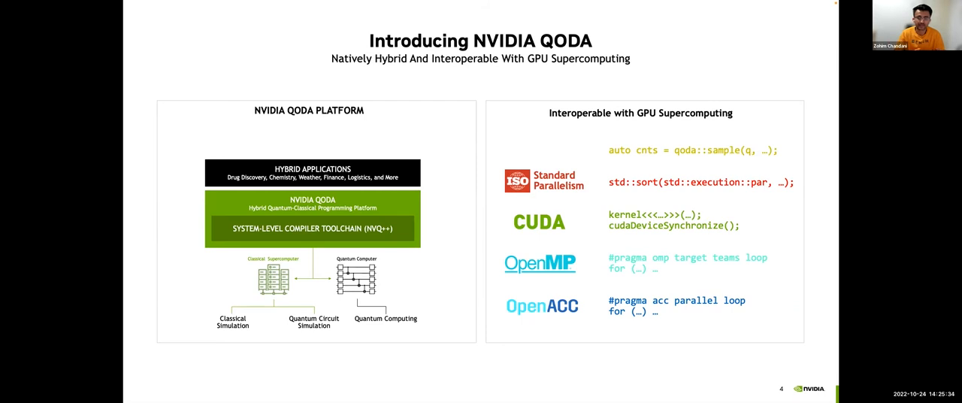
{"action": "key", "text": "Right"}
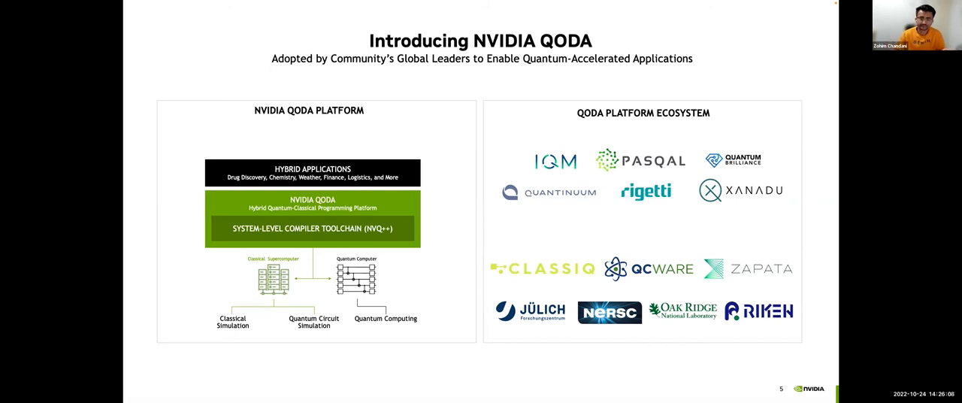
Bring up slide 6, 'Familiar to Domain Scientists', with the variational eigensolver kernel code
{"action": "key", "text": "right"}
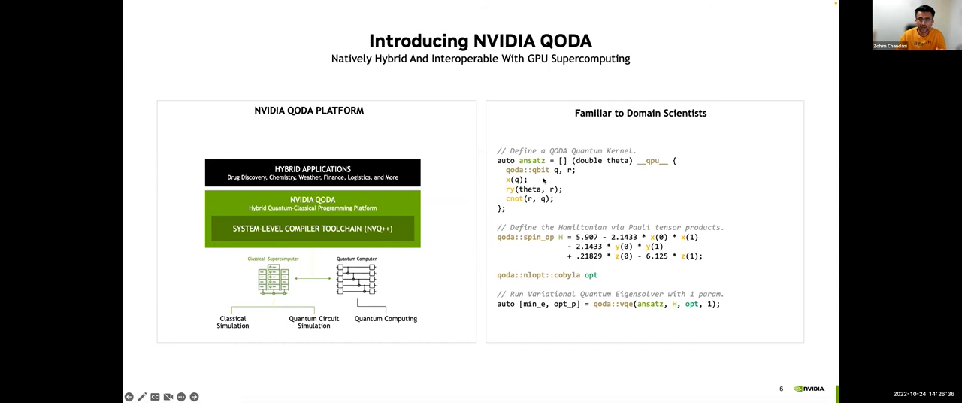
{"action": "mouse_move", "coordinate": [544, 180]}
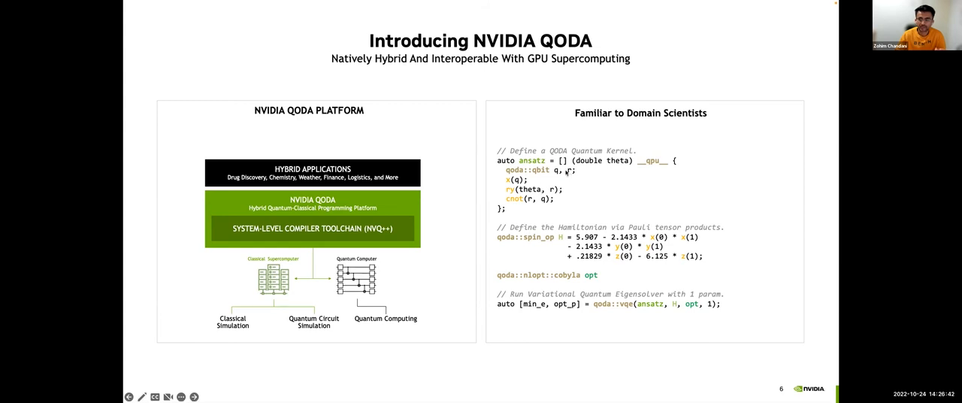
{"action": "mouse_move", "coordinate": [626, 308]}
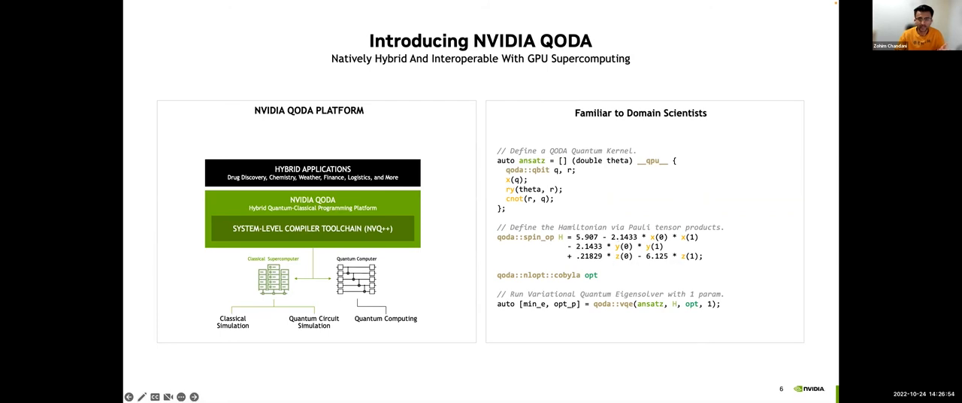
{"action": "mouse_move", "coordinate": [605, 253]}
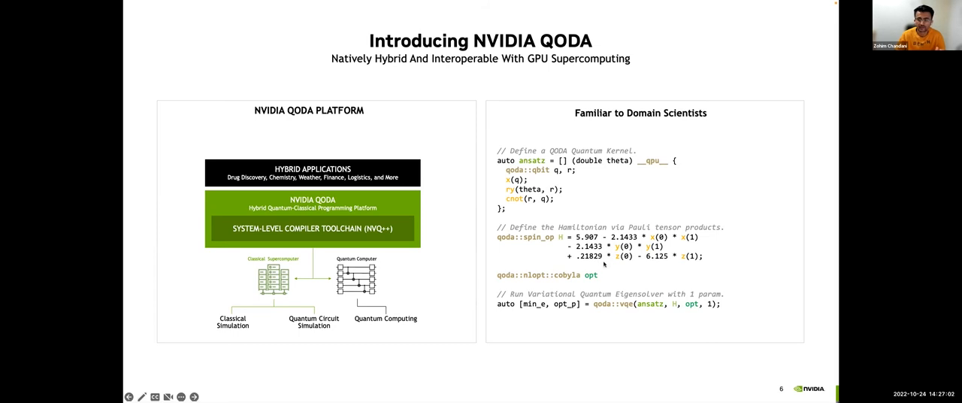
{"action": "mouse_move", "coordinate": [544, 322]}
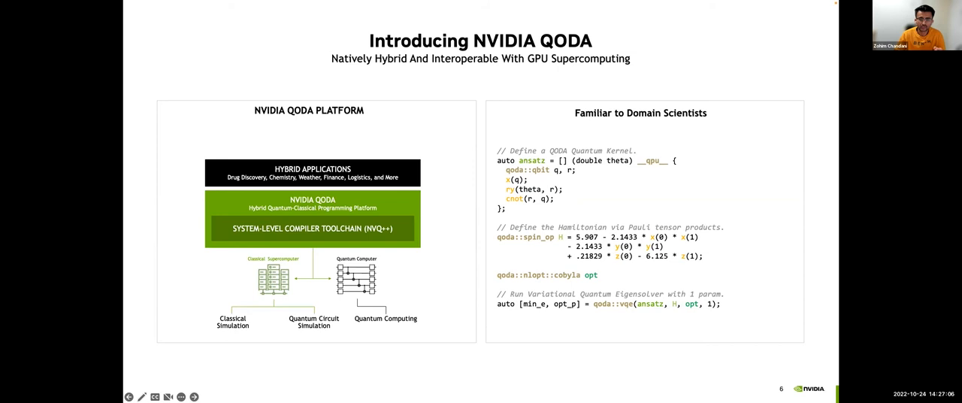
{"action": "mouse_move", "coordinate": [626, 195]}
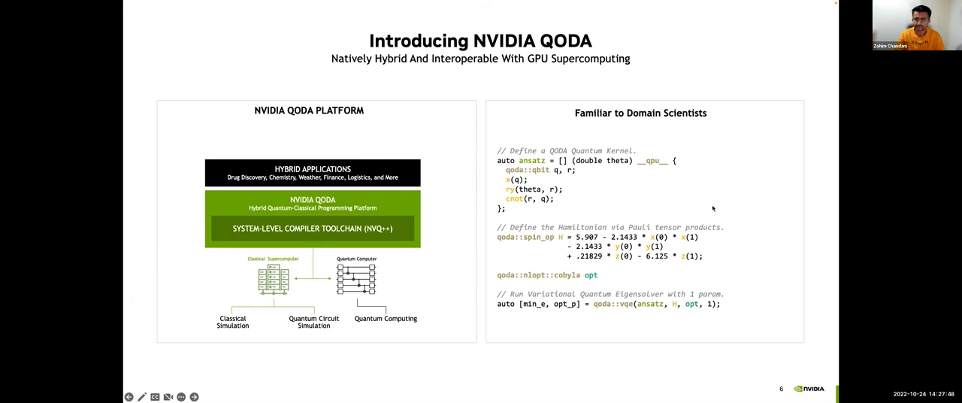
Show slide 7's VQE speedup chart, then reach slide 8's GPU expectation-value and LU factorization code
{"action": "left_click", "coordinate": [194, 397]}
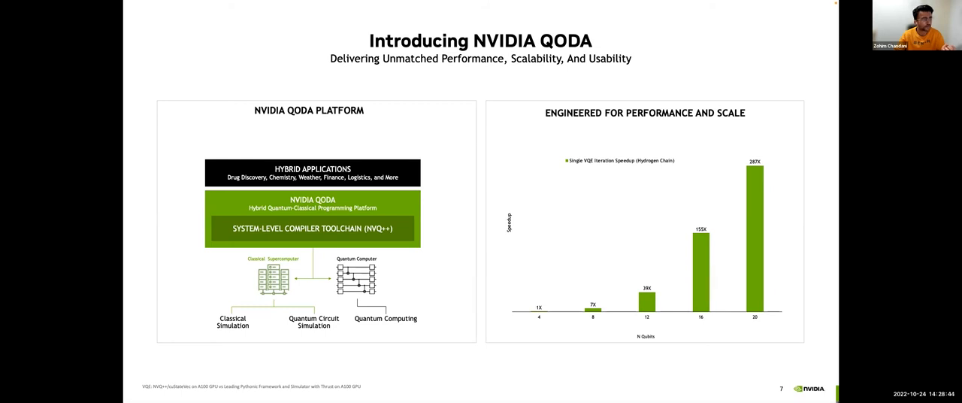
{"action": "key", "text": "Right"}
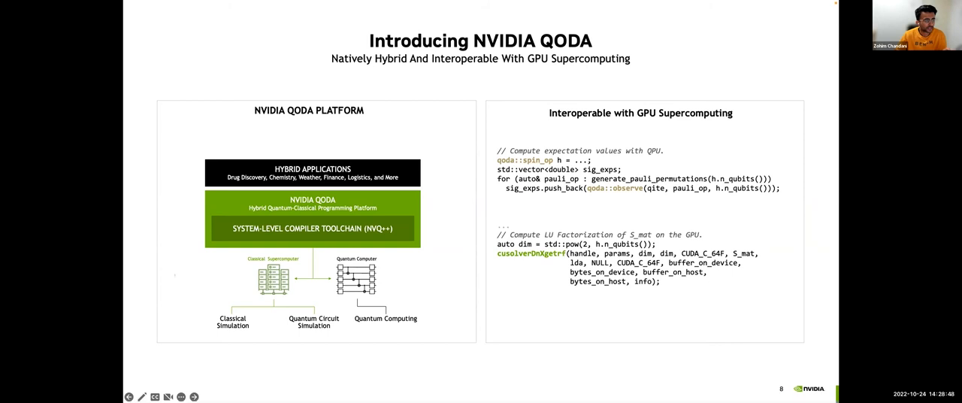
{"action": "mouse_move", "coordinate": [695, 226]}
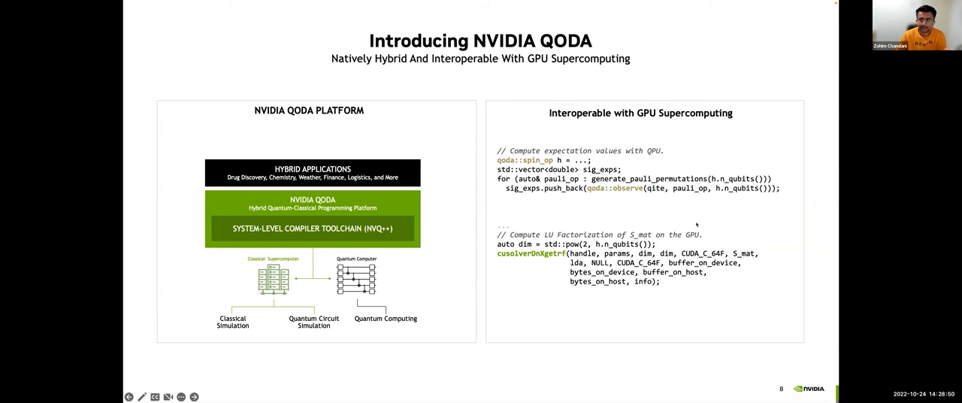
{"action": "mouse_move", "coordinate": [433, 289]}
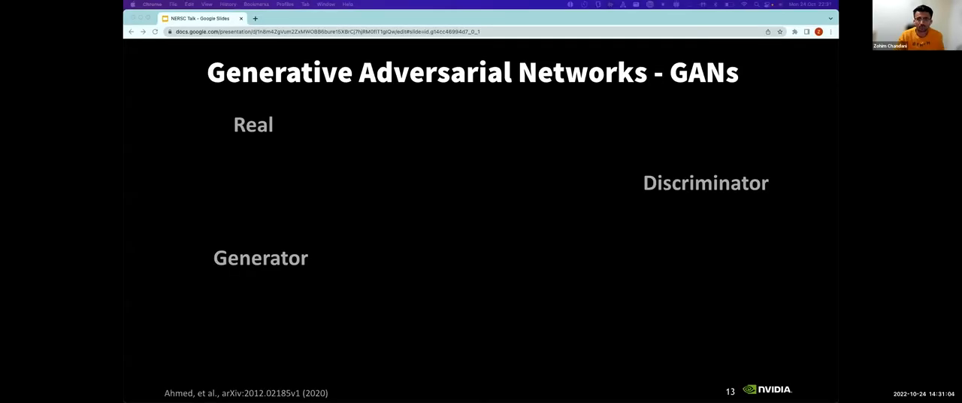
{"action": "mouse_move", "coordinate": [559, 207]}
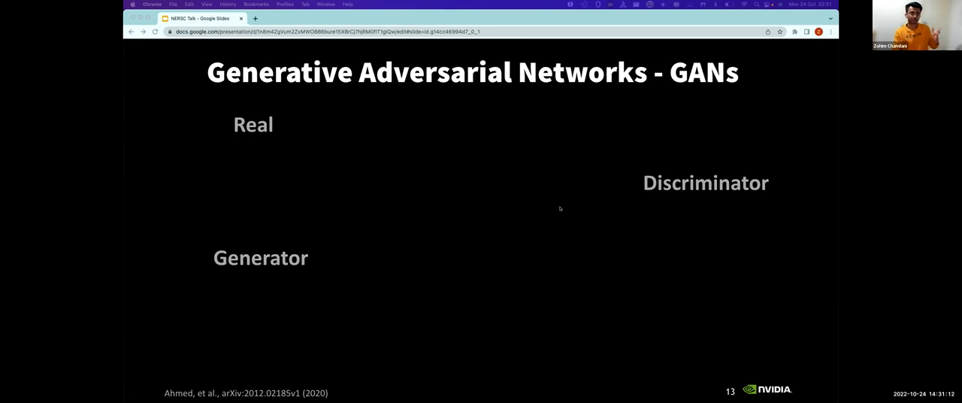
{"action": "mouse_move", "coordinate": [560, 204]}
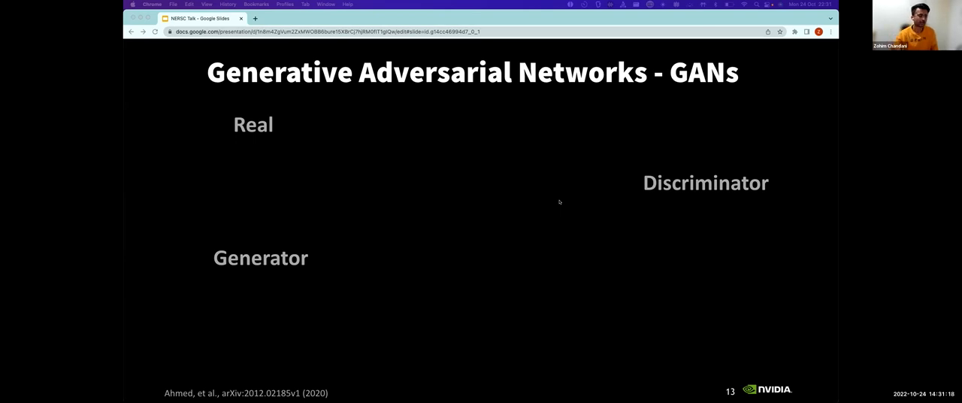
{"action": "mouse_move", "coordinate": [568, 195]}
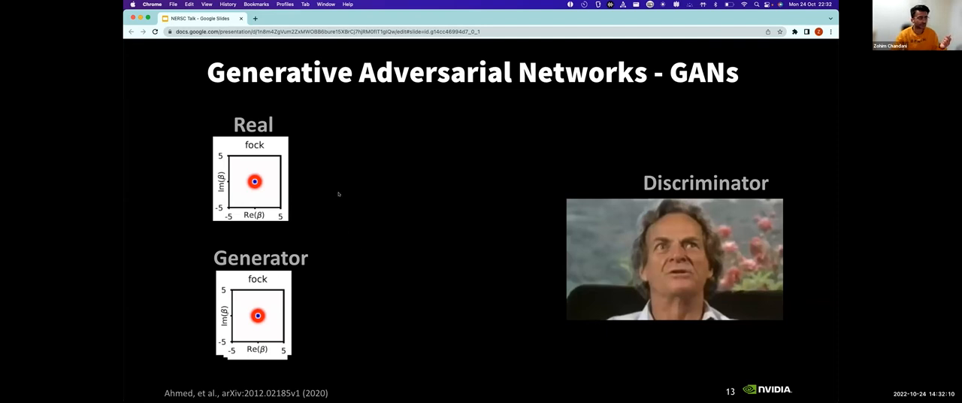
Reveal the real/generated state plots and discriminator photo, then advance to slide 14's GANs diagram
{"action": "key", "text": "right"}
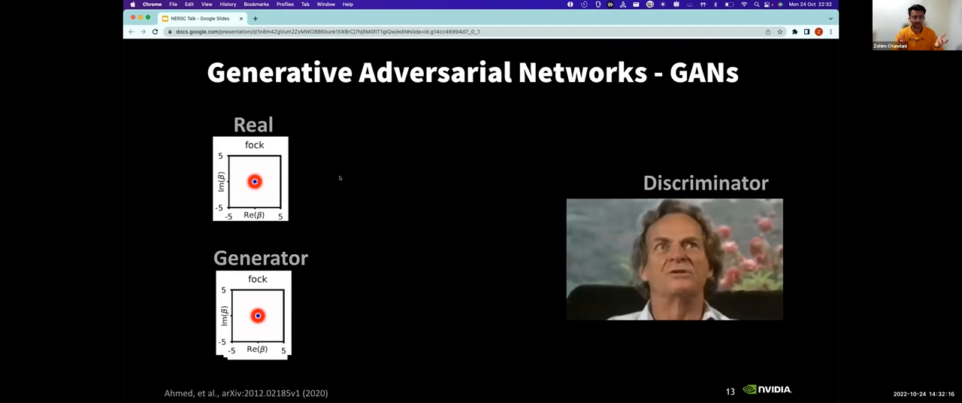
{"action": "key", "text": "right"}
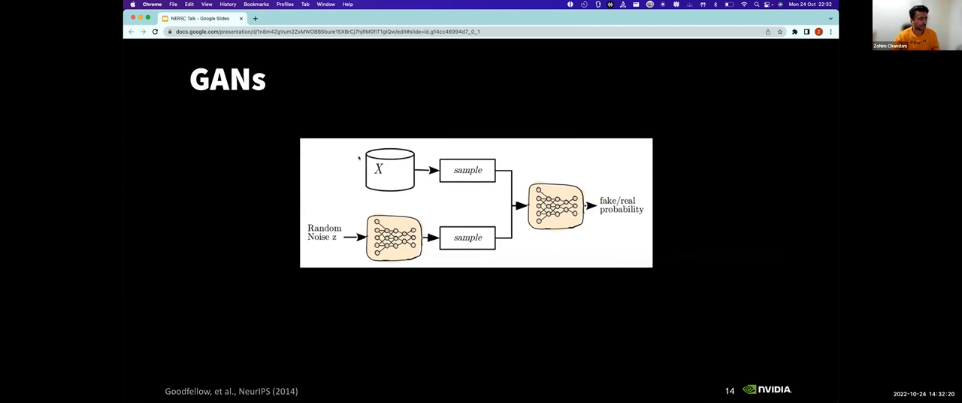
{"action": "mouse_move", "coordinate": [458, 232]}
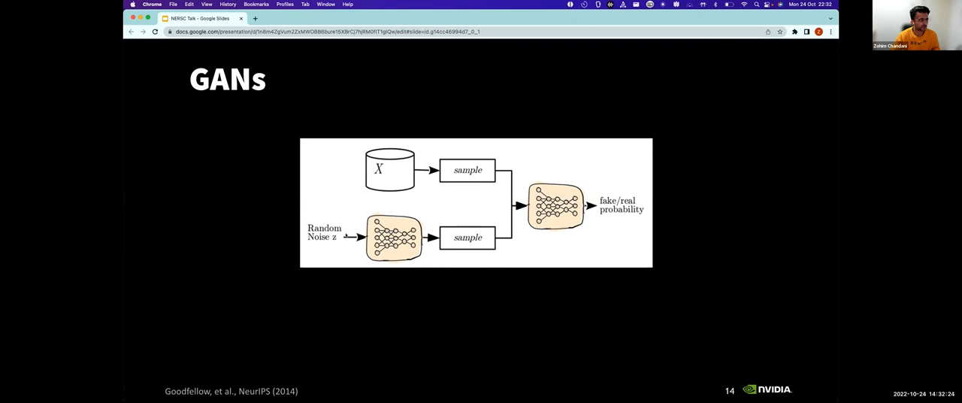
{"action": "mouse_move", "coordinate": [346, 256]}
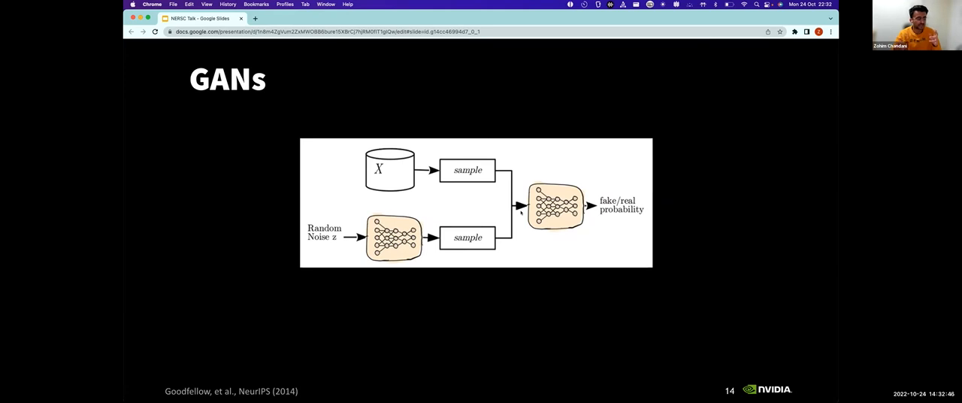
Advance to slide 15, 'Quantizing GANs - QGANs', with generator G and discriminator D
{"action": "key", "text": "right"}
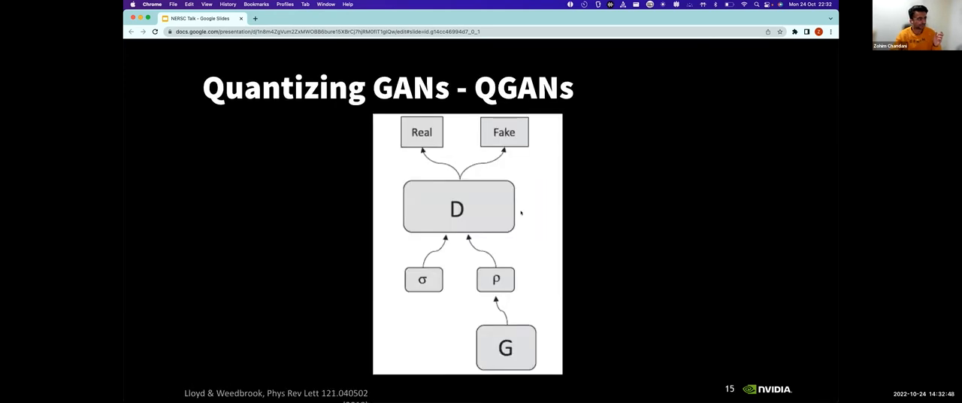
{"action": "mouse_move", "coordinate": [567, 171]}
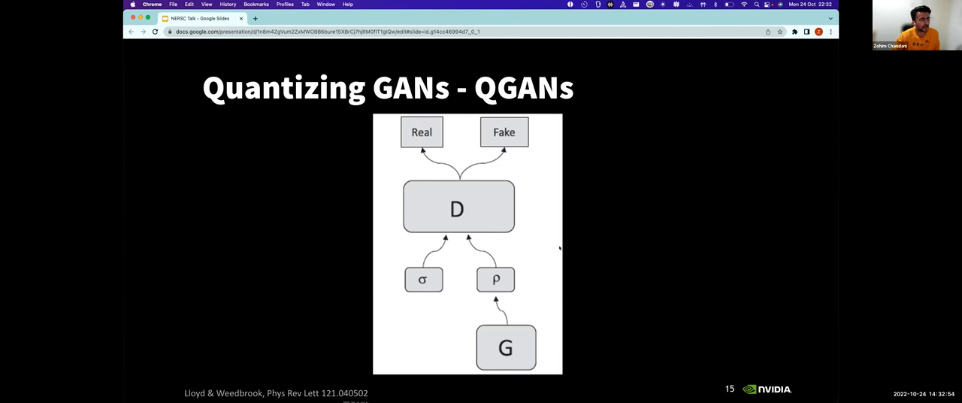
{"action": "mouse_move", "coordinate": [595, 177]}
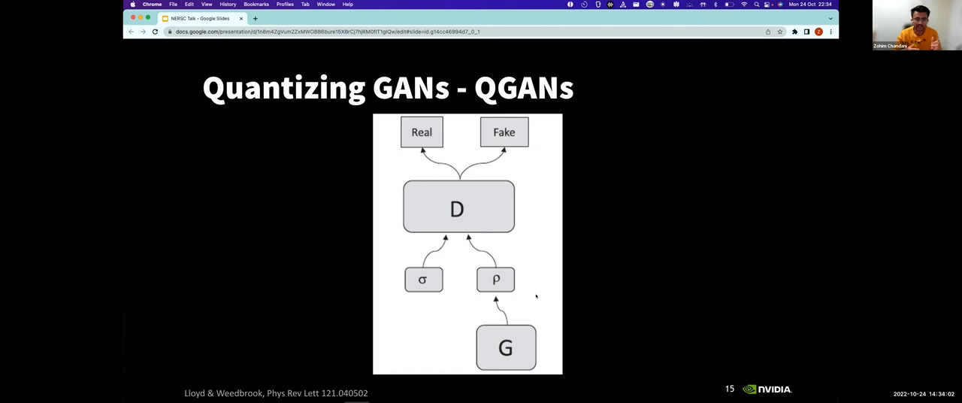
{"action": "mouse_move", "coordinate": [536, 269]}
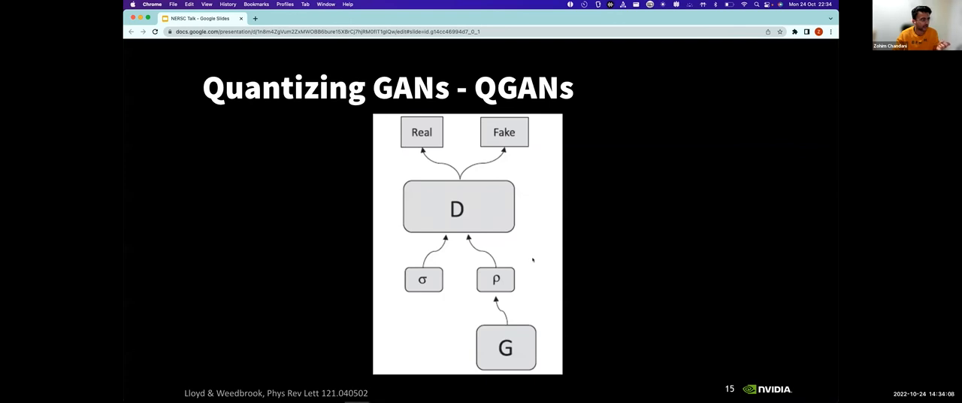
Advance to slide 16, 'Generative Modeling', listing motivation and use cases
{"action": "key", "text": "right"}
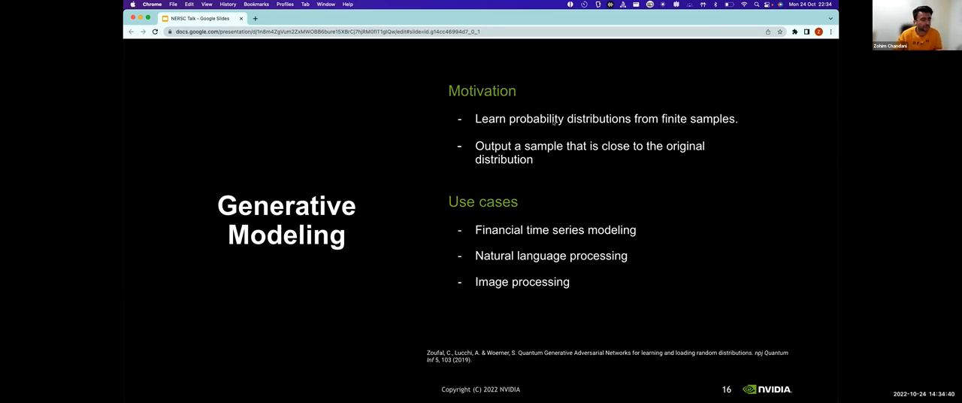
{"action": "key", "text": "right"}
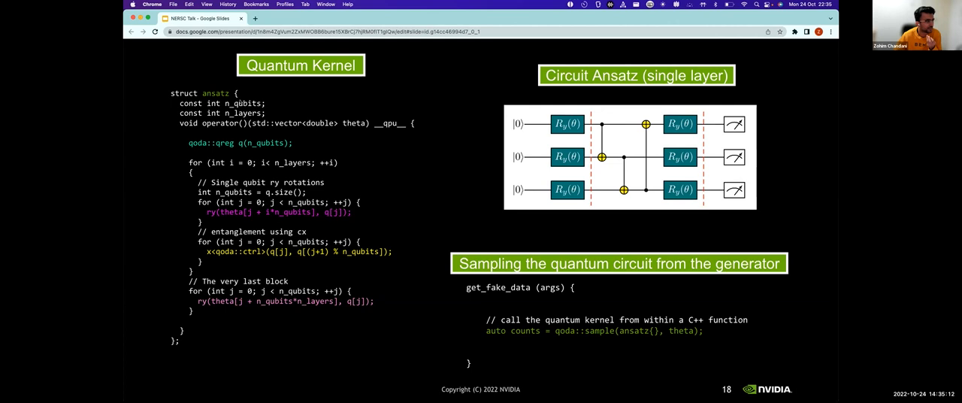
{"action": "mouse_move", "coordinate": [274, 147]}
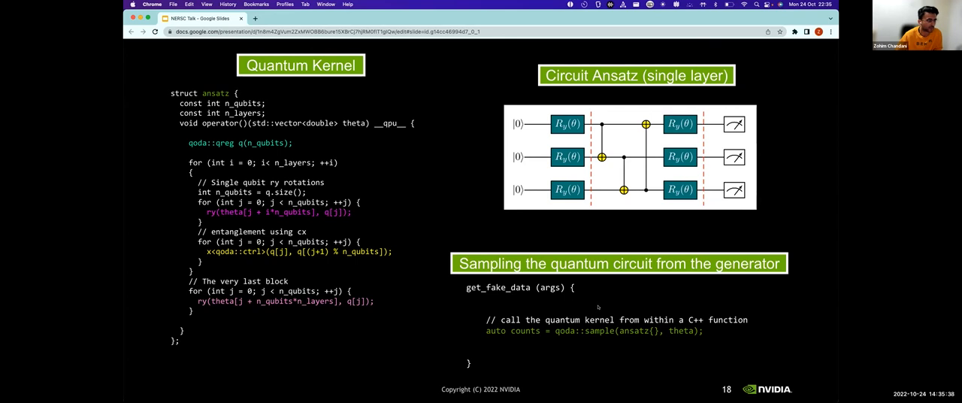
{"action": "mouse_move", "coordinate": [397, 262]}
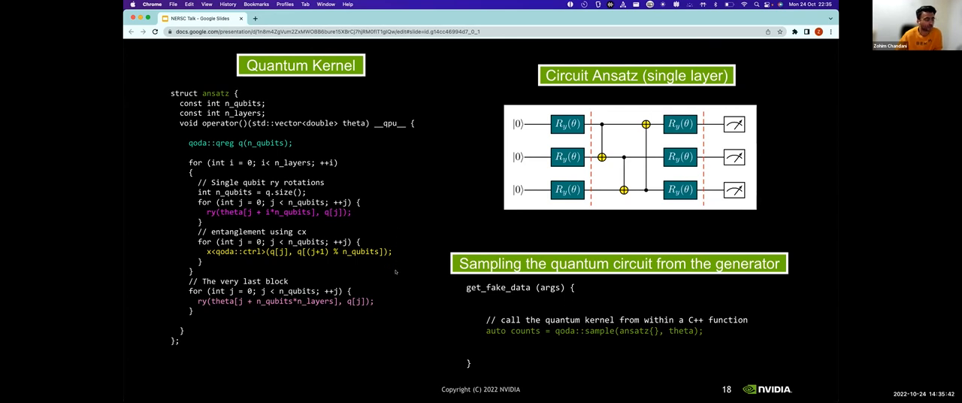
Reach slide 19, 'Problem Hyperparameters', stepping back after overshooting one slide
{"action": "key", "text": "Right"}
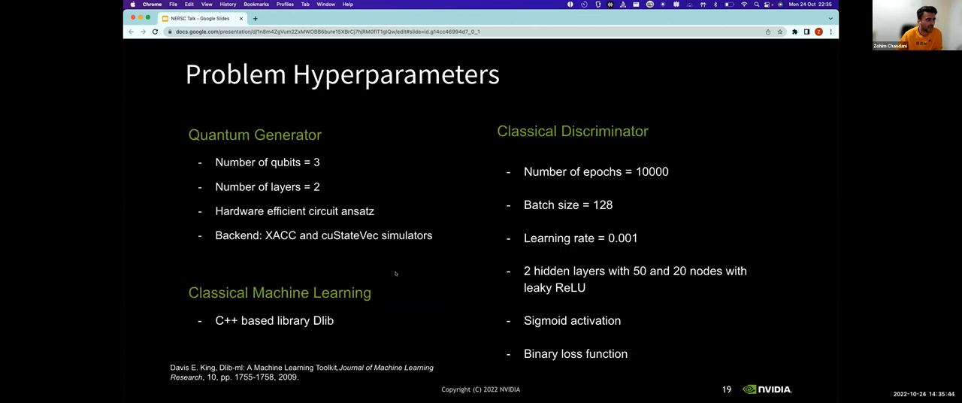
{"action": "key", "text": "right"}
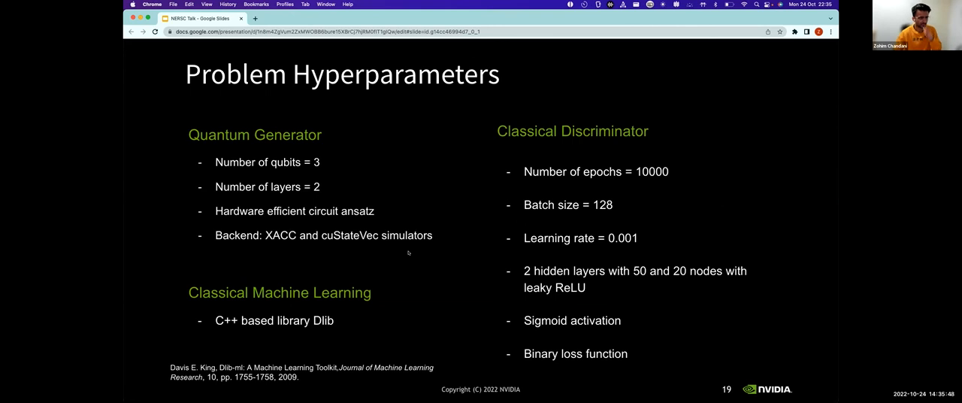
{"action": "mouse_move", "coordinate": [344, 189]}
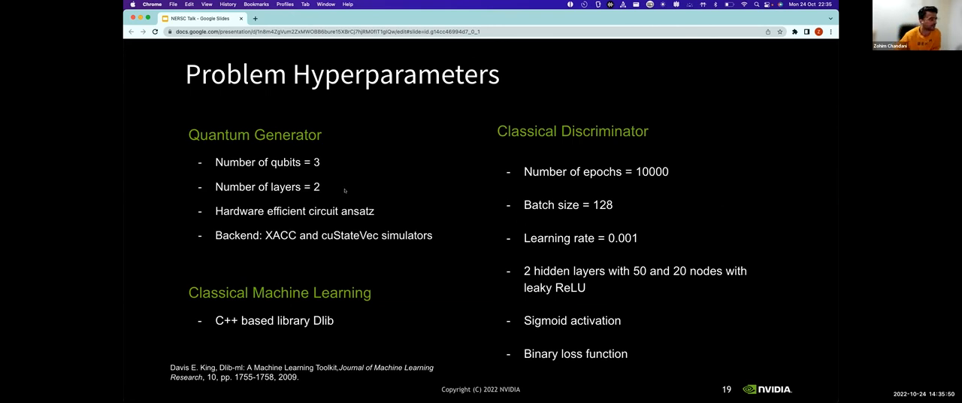
{"action": "mouse_move", "coordinate": [321, 182]}
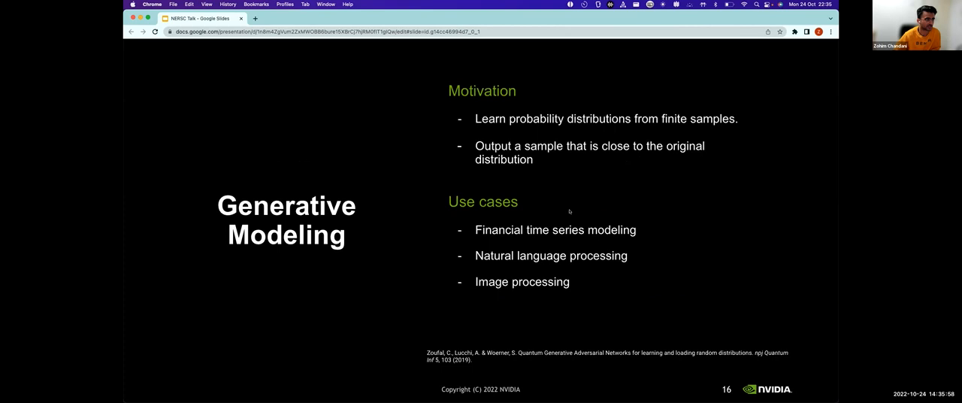
{"action": "key", "text": "Left"}
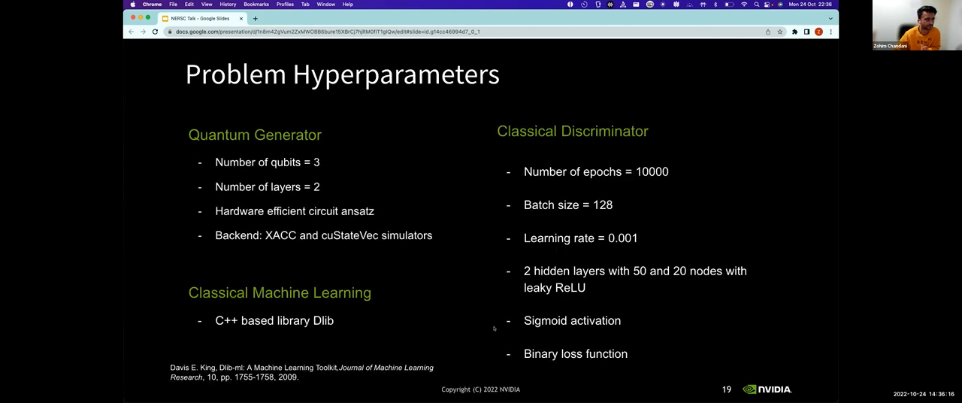
{"action": "key", "text": "right"}
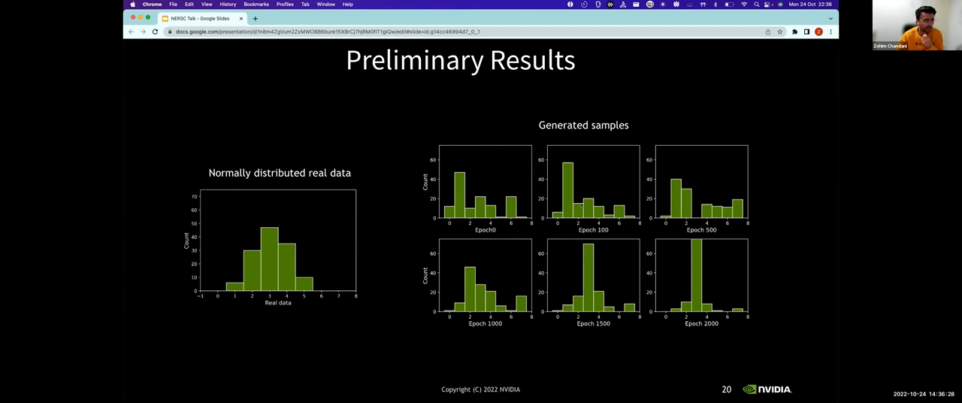
{"action": "mouse_move", "coordinate": [496, 197]}
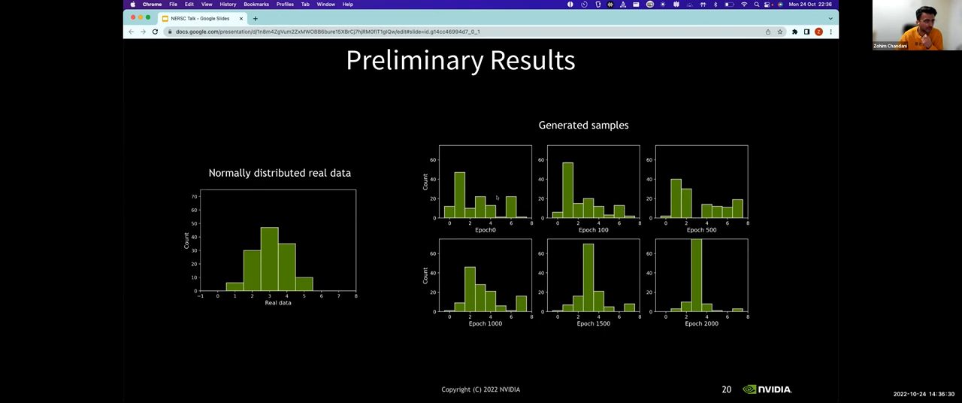
{"action": "mouse_move", "coordinate": [532, 187]}
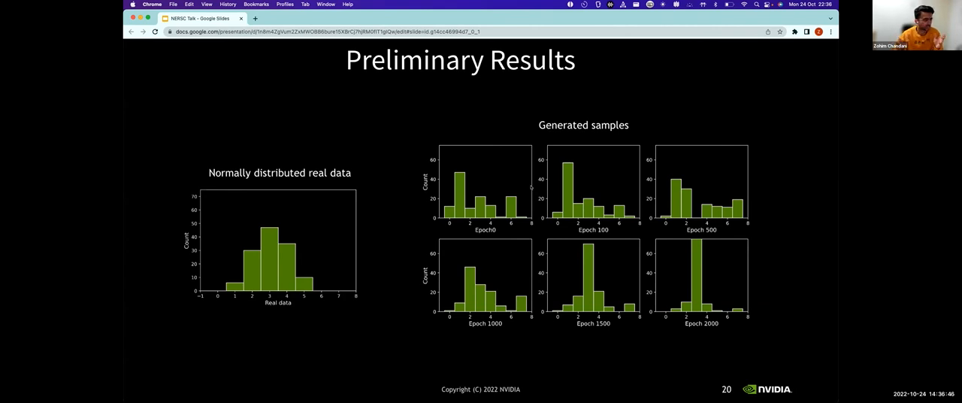
{"action": "mouse_move", "coordinate": [722, 255]}
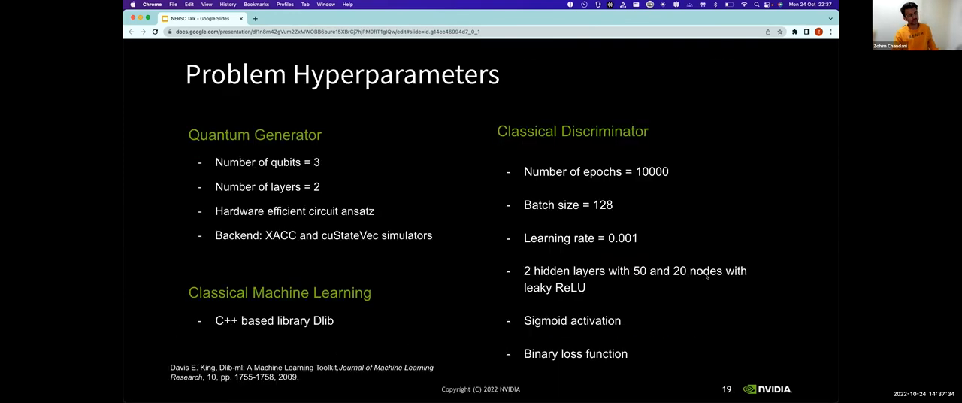
{"action": "key", "text": "right"}
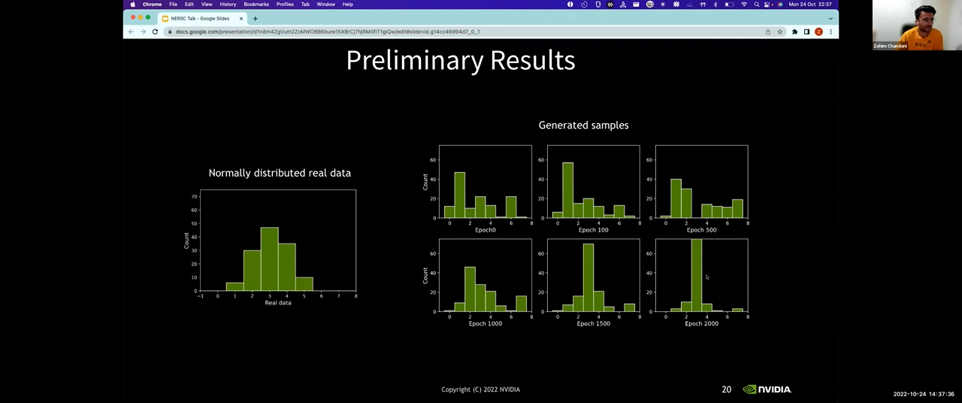